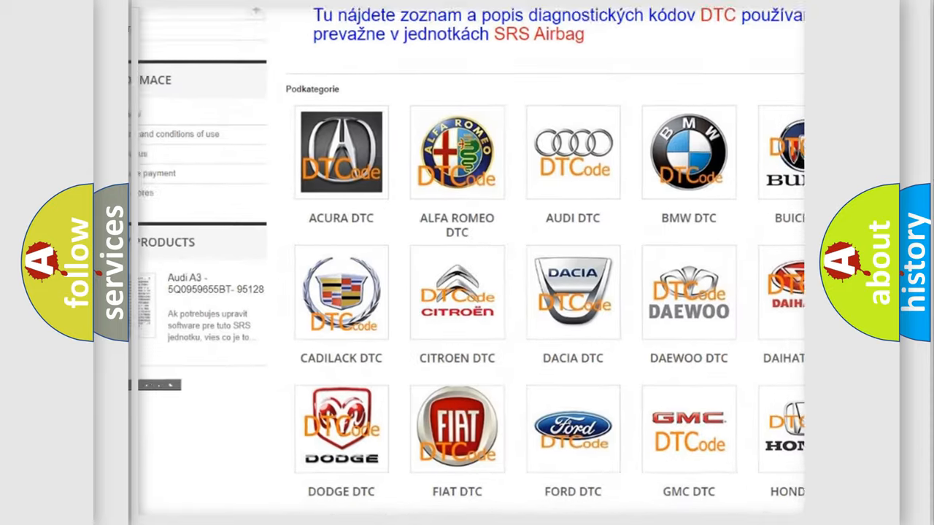
pyautogui.scroll(-3)
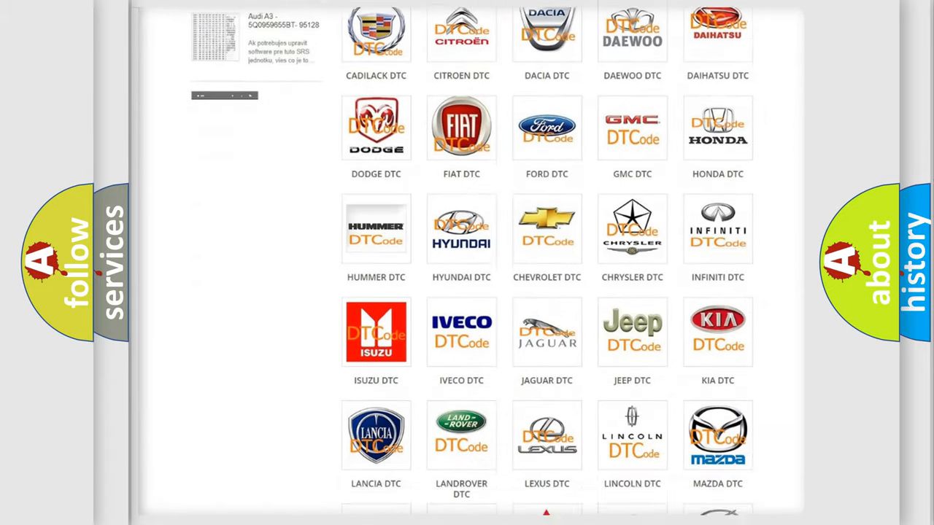
pyautogui.scroll(-3)
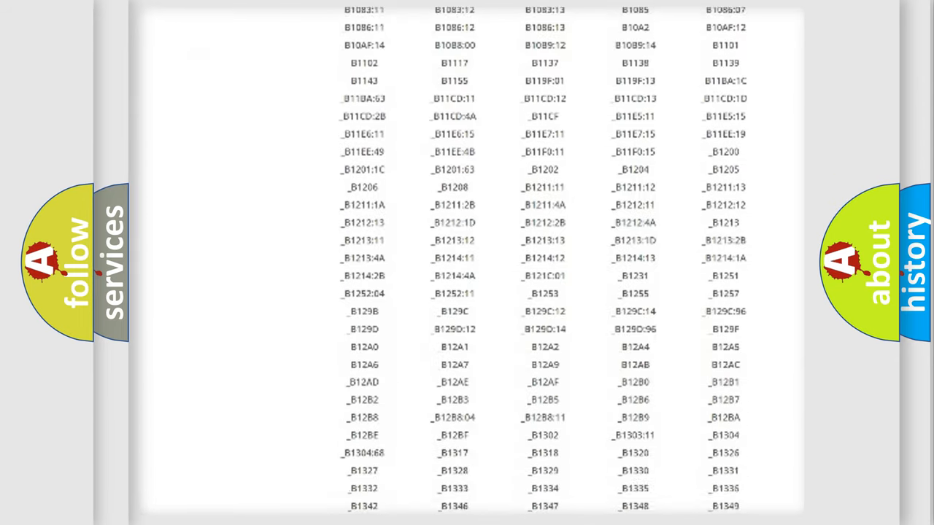
pyautogui.scroll(-3)
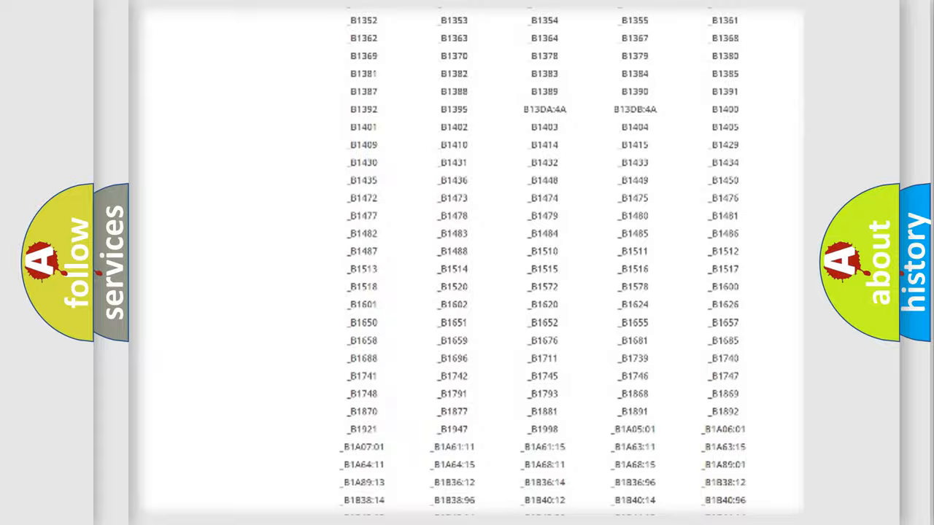